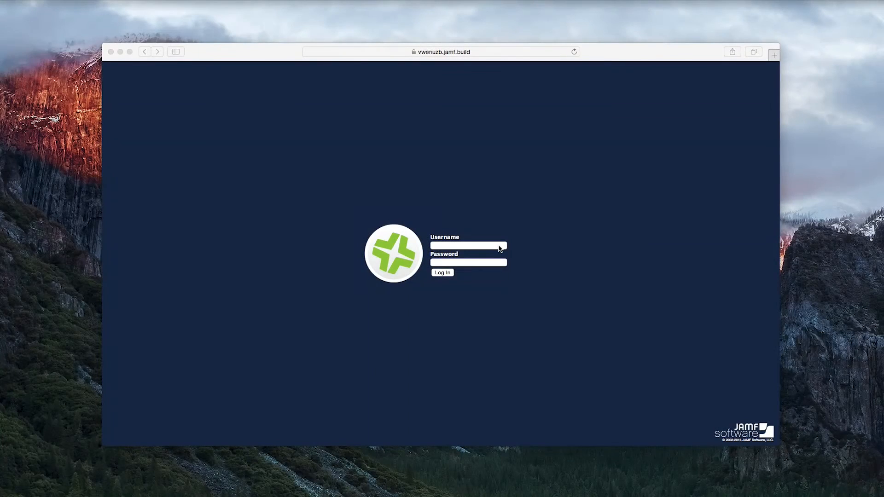
Sign in as Admin and go to the Mobile Devices area
{"action": "left_click", "coordinate": [468, 246]}
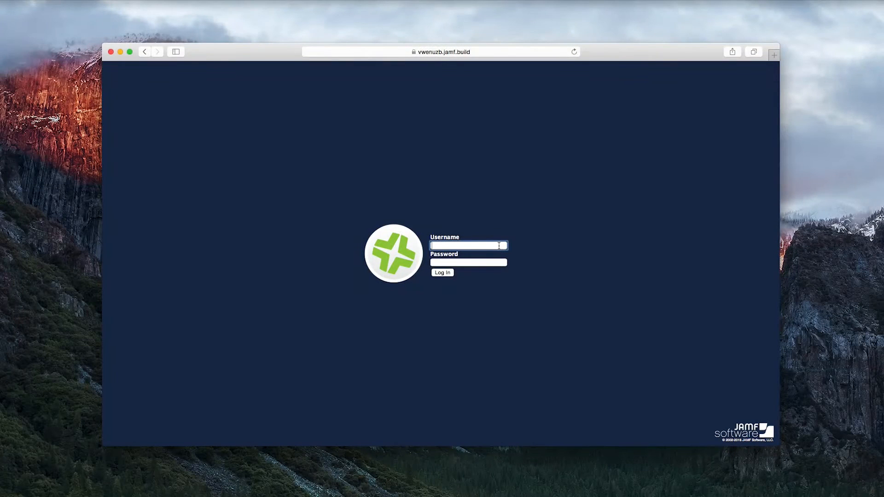
{"action": "type", "text": "Admin"}
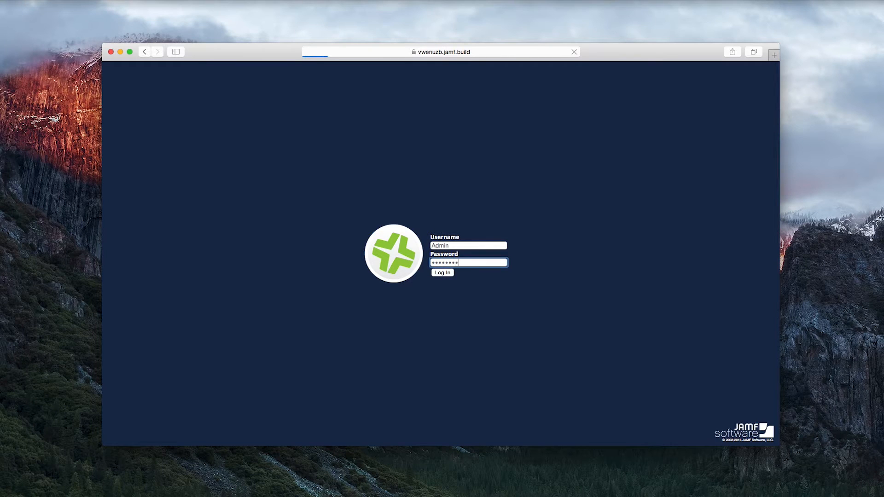
{"action": "left_click", "coordinate": [441, 272]}
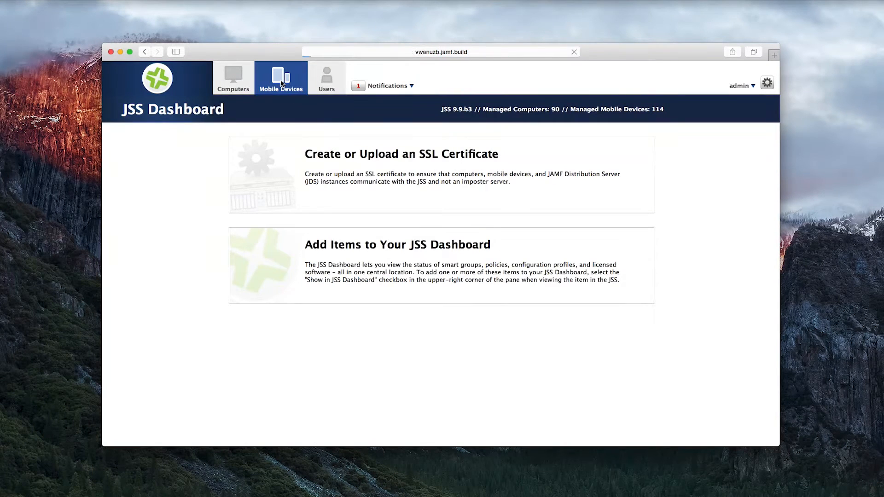
{"action": "left_click", "coordinate": [280, 77]}
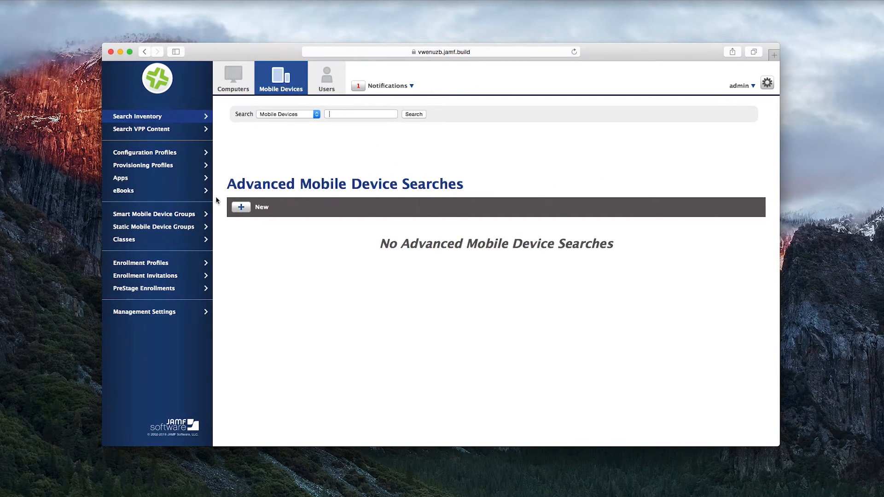
Edit the Shared iPad PreStage enrollment and review its General options with Shared iPad enabled for 10 users
{"action": "left_click", "coordinate": [143, 288]}
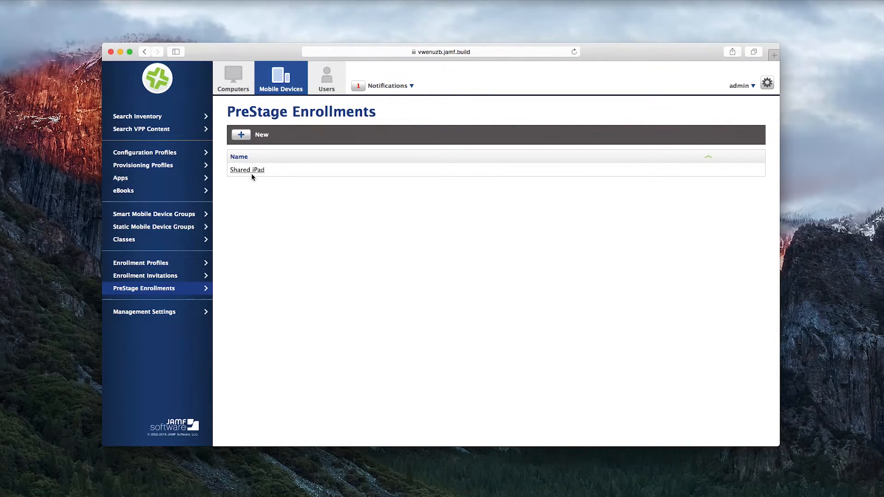
{"action": "left_click", "coordinate": [247, 169]}
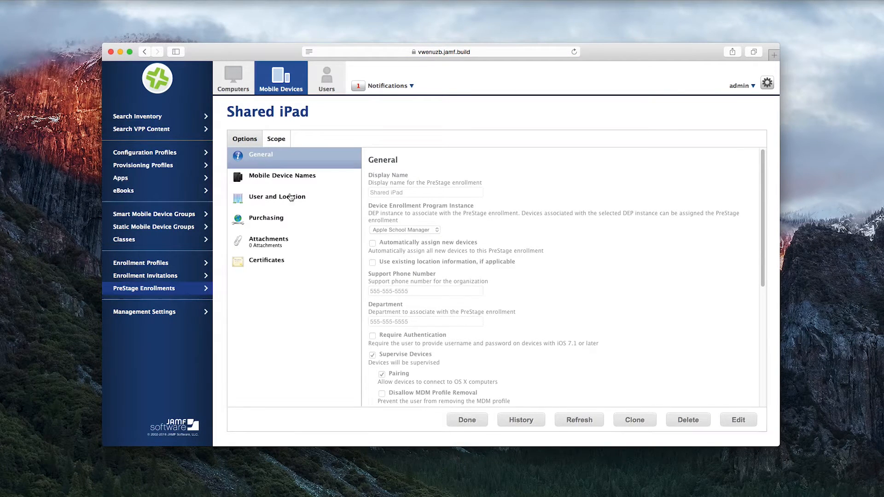
{"action": "left_click", "coordinate": [738, 419]}
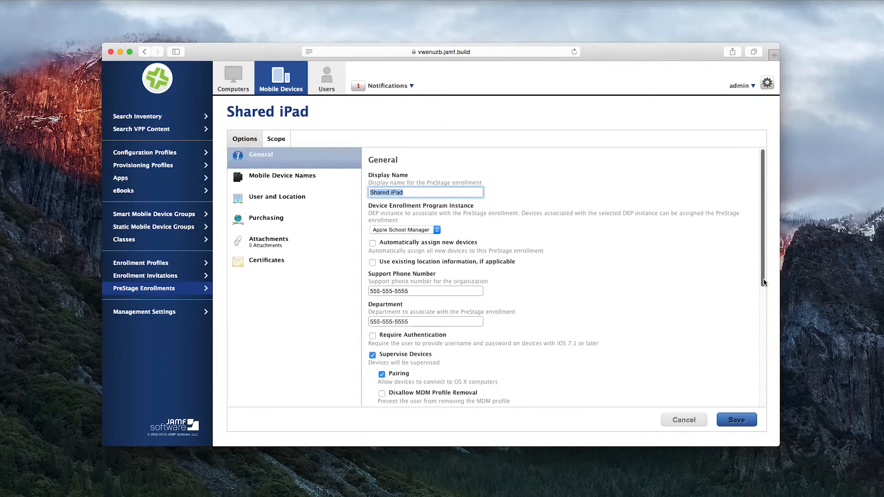
{"action": "scroll", "scroll_direction": "down", "scroll_amount": 3}
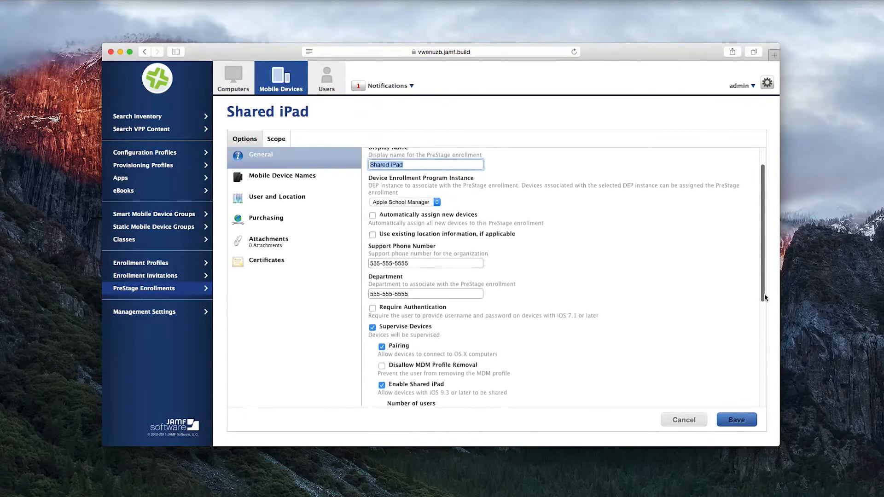
{"action": "scroll", "scroll_direction": "down", "scroll_amount": 3}
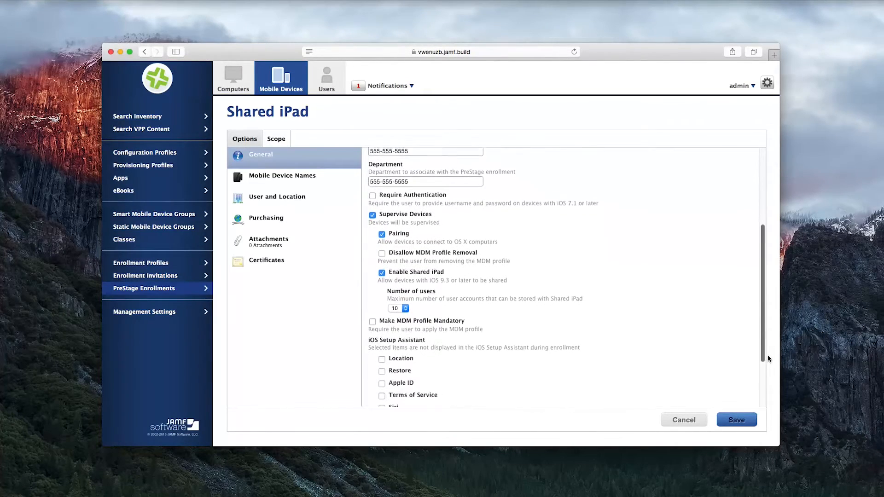
{"action": "scroll", "scroll_direction": "down", "scroll_amount": 3}
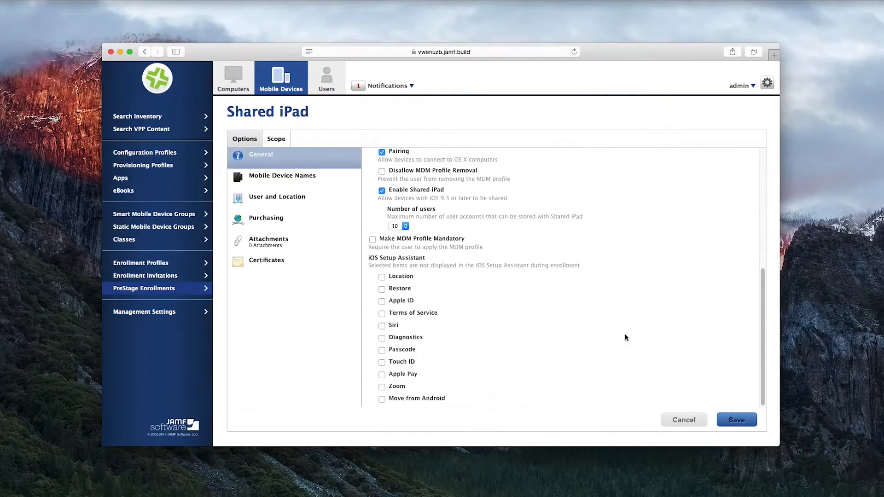
Confirm the Scope lists one iPad Mini, save the enrollment and return to PreStage Enrollments
{"action": "left_click", "coordinate": [276, 138]}
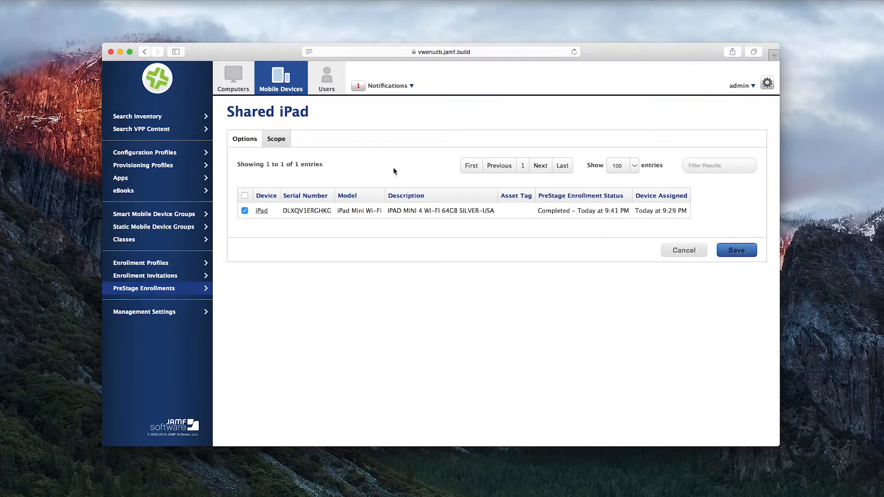
{"action": "left_click", "coordinate": [683, 250]}
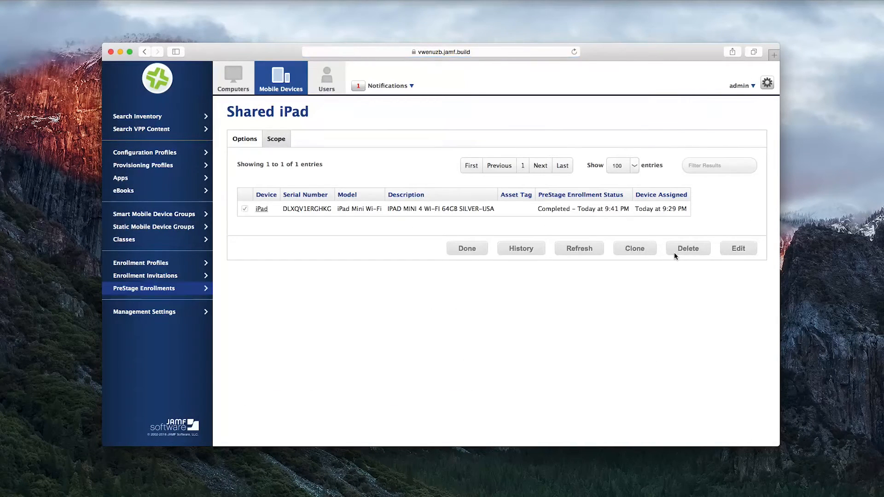
{"action": "left_click", "coordinate": [467, 249]}
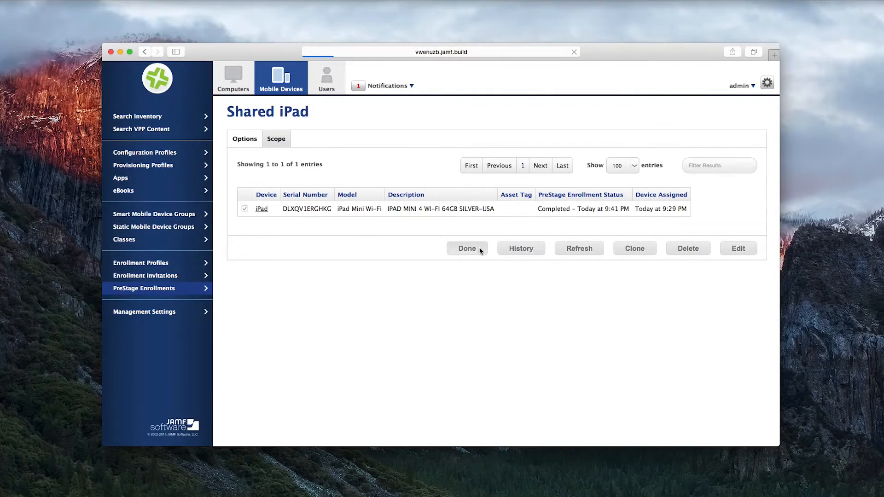
{"action": "left_click", "coordinate": [466, 249]}
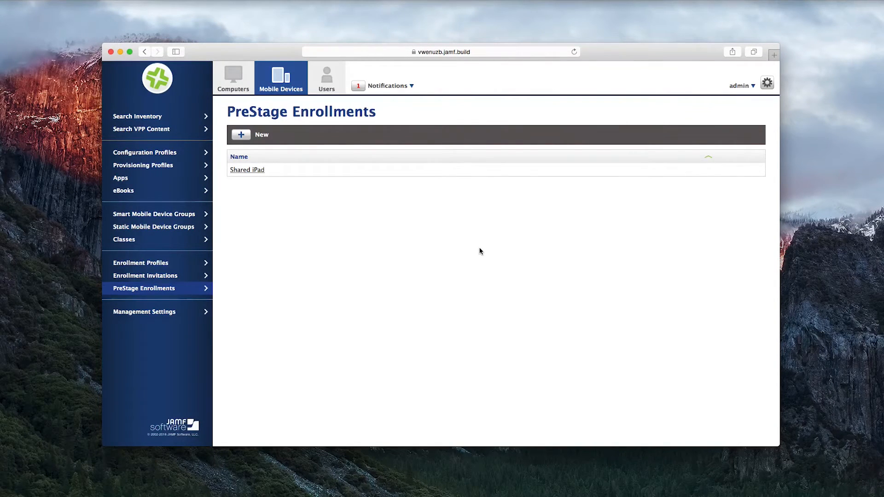
{"action": "mouse_move", "coordinate": [398, 173]}
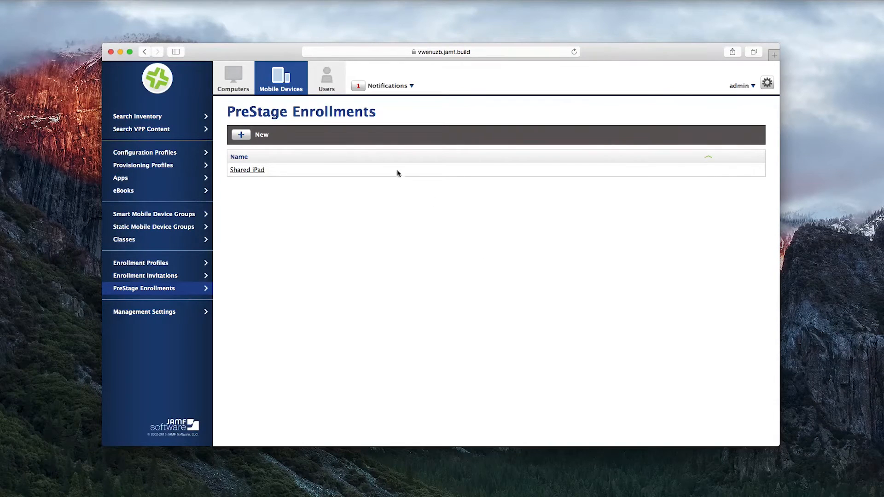
{"action": "left_click", "coordinate": [326, 77]}
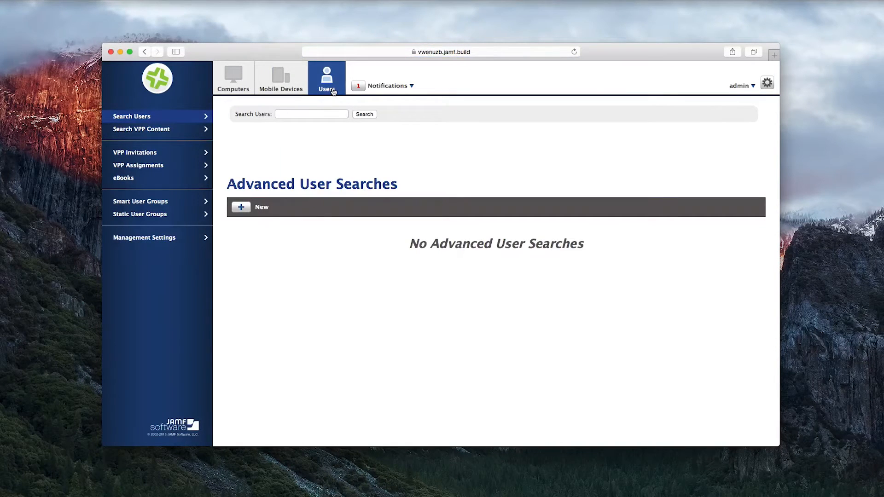
{"action": "left_click", "coordinate": [312, 115]}
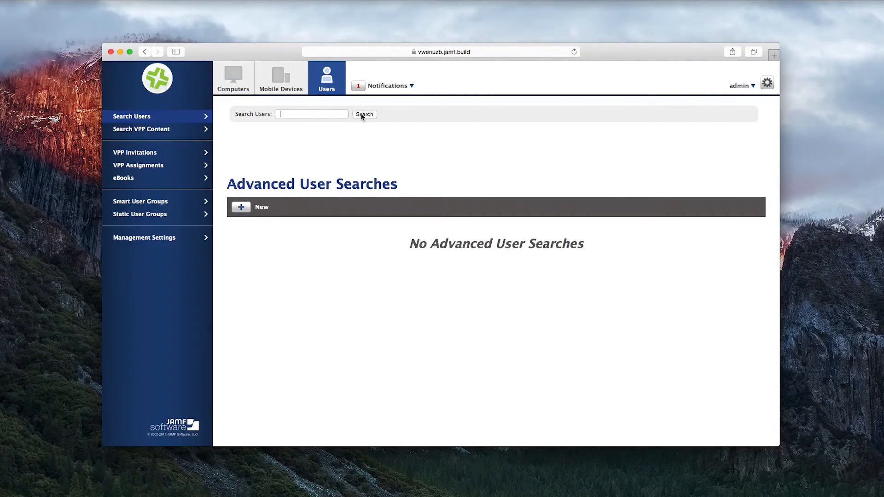
{"action": "left_click", "coordinate": [365, 115]}
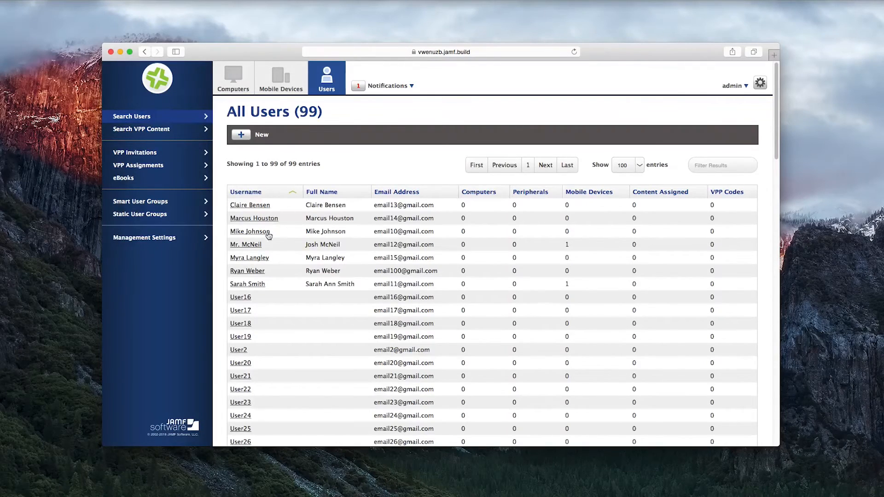
{"action": "left_click", "coordinate": [249, 231]}
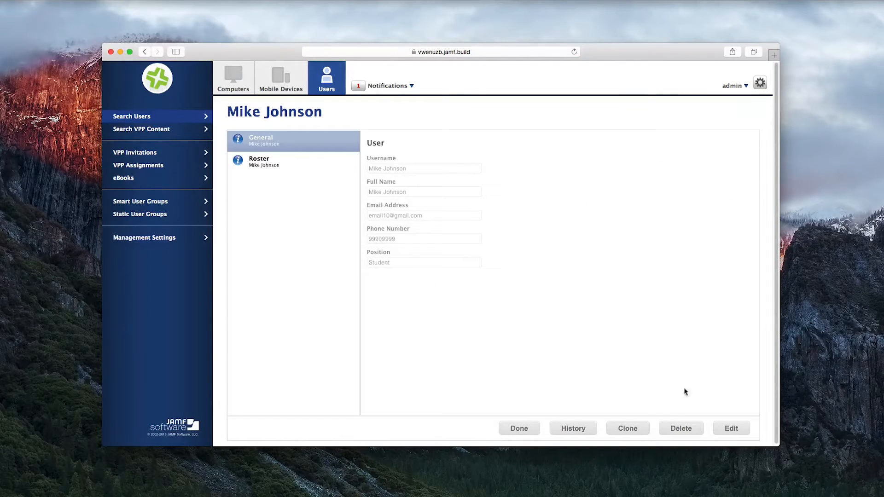
Review his Roster details — managed Apple ID, passcode requirement Four — and save the record
{"action": "left_click", "coordinate": [730, 428]}
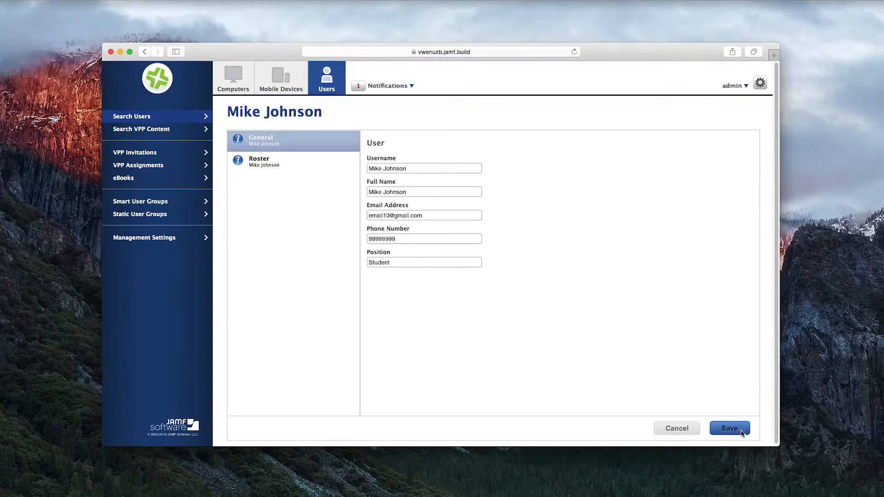
{"action": "mouse_move", "coordinate": [326, 166]}
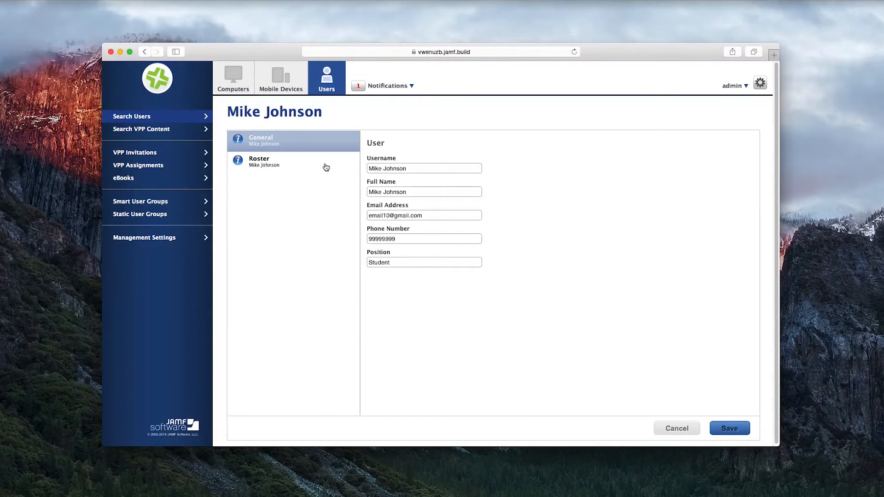
{"action": "left_click", "coordinate": [275, 162]}
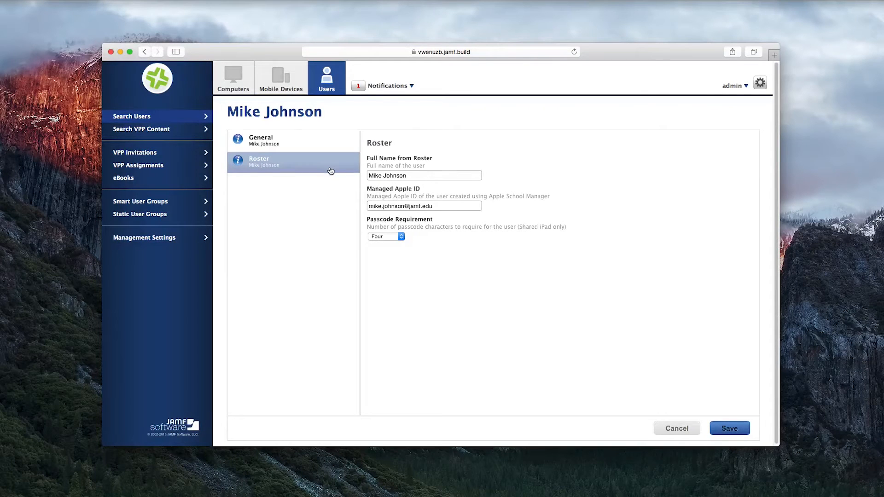
{"action": "left_click", "coordinate": [729, 428]}
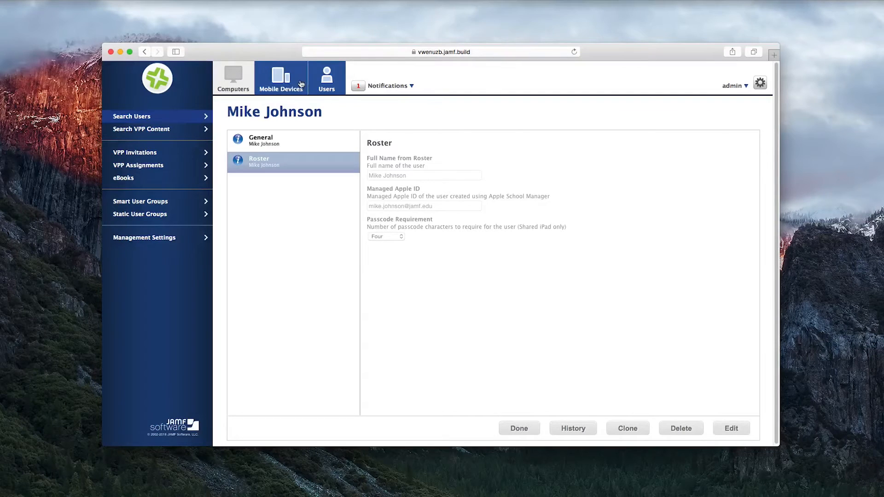
Return to the Mobile Devices section at the advanced searches page
{"action": "left_click", "coordinate": [280, 77]}
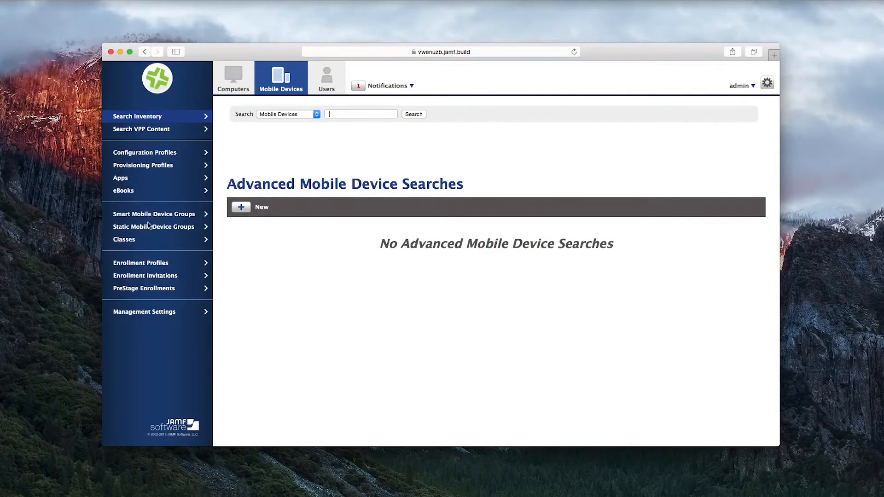
{"action": "left_click", "coordinate": [153, 226]}
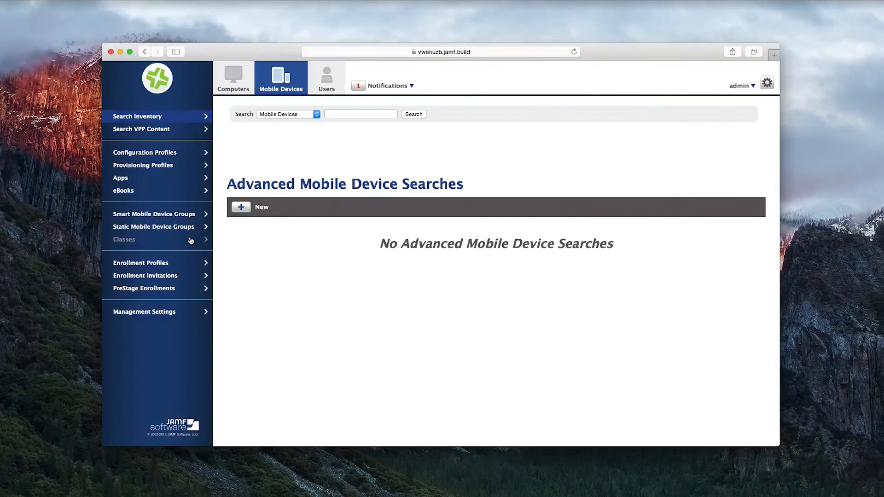
Review the First Grade class's six students, one teacher and the Shared iPad Cart device group
{"action": "left_click", "coordinate": [124, 240]}
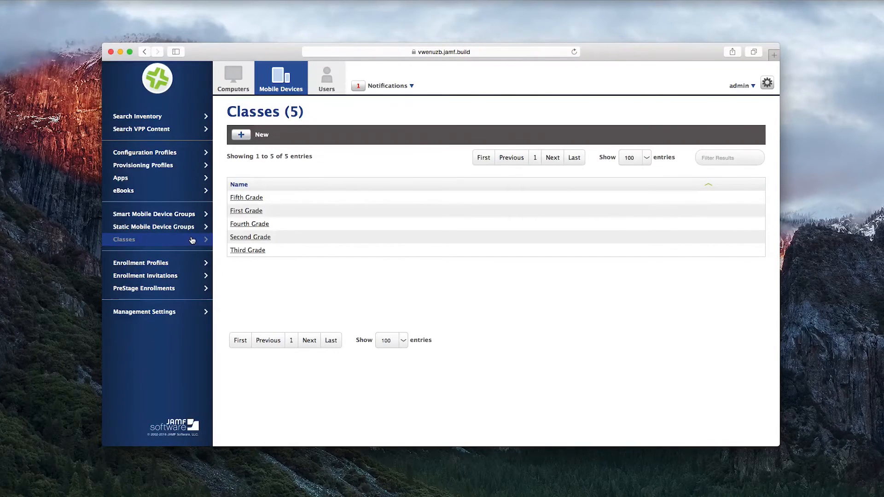
{"action": "left_click", "coordinate": [246, 210]}
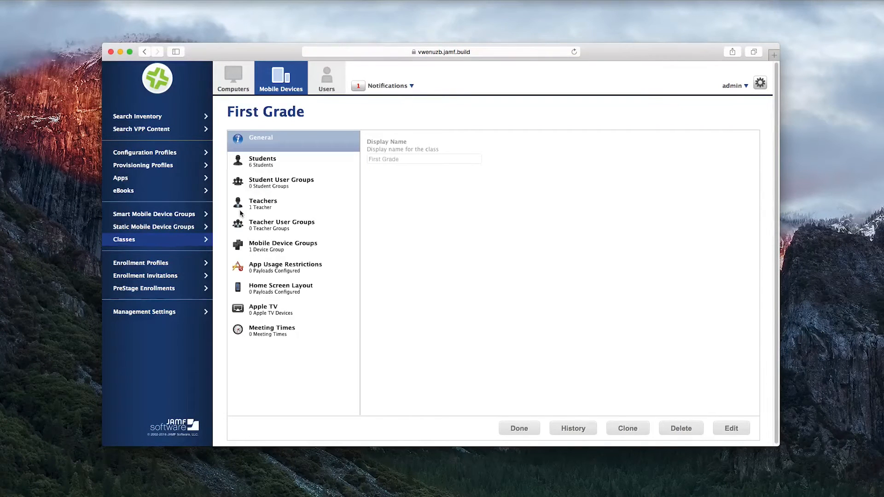
{"action": "left_click", "coordinate": [262, 161]}
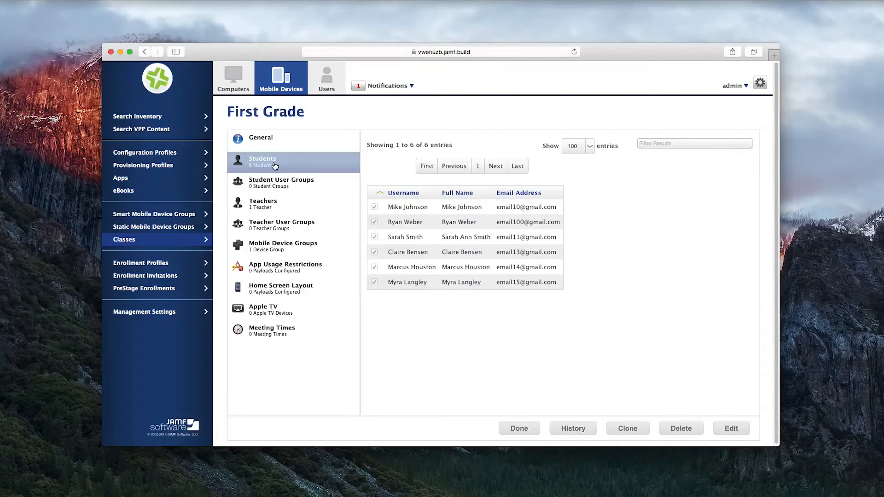
{"action": "mouse_move", "coordinate": [272, 169]}
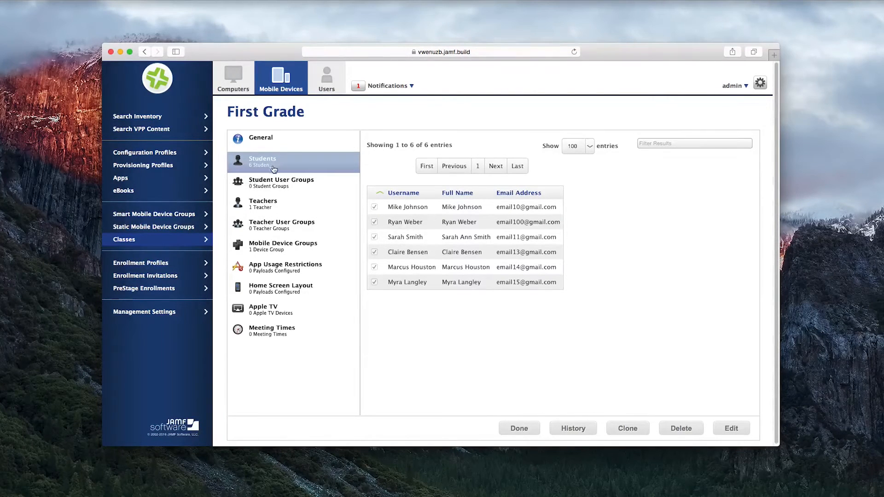
{"action": "left_click", "coordinate": [264, 204]}
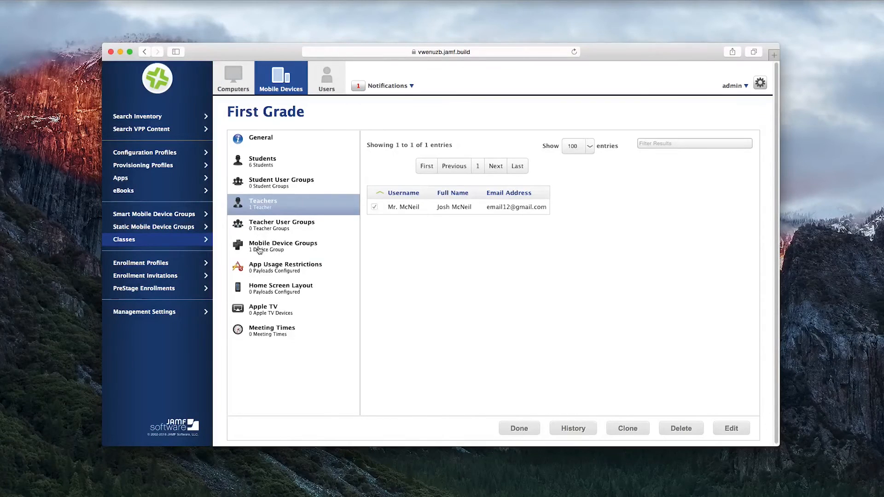
{"action": "left_click", "coordinate": [282, 245]}
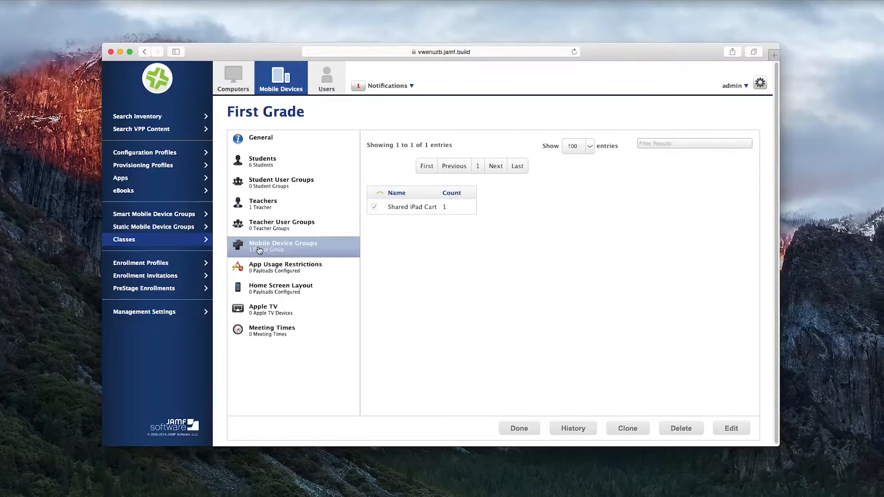
{"action": "mouse_move", "coordinate": [285, 263]}
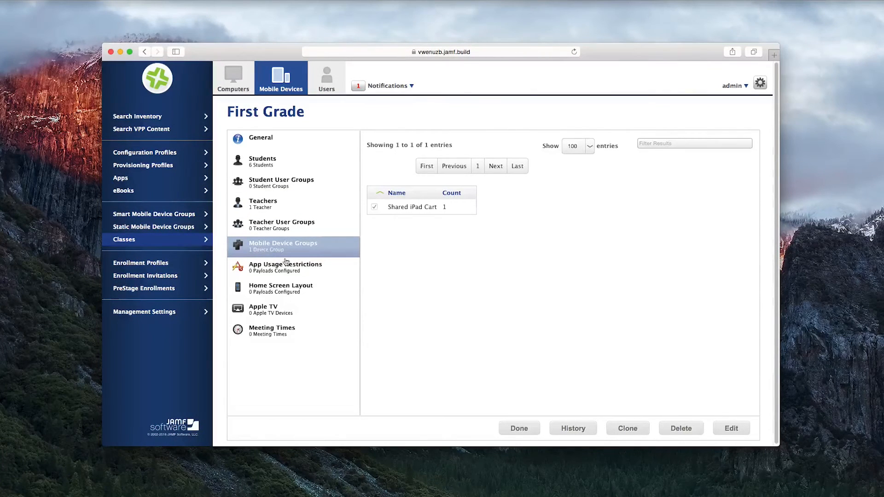
{"action": "left_click", "coordinate": [519, 428]}
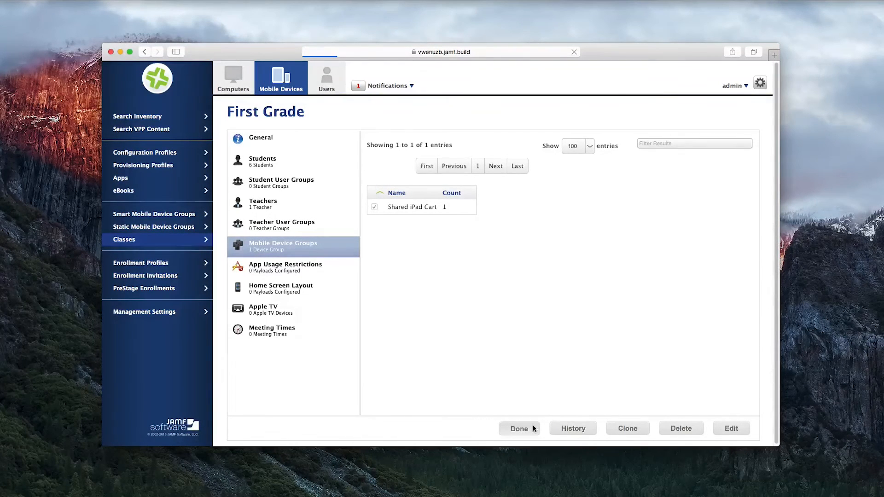
{"action": "left_click", "coordinate": [519, 428]}
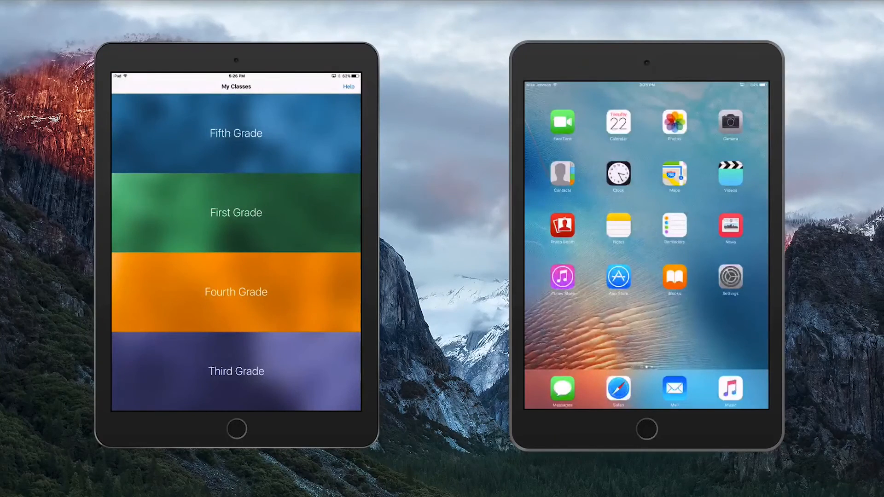
{"action": "left_click", "coordinate": [235, 212]}
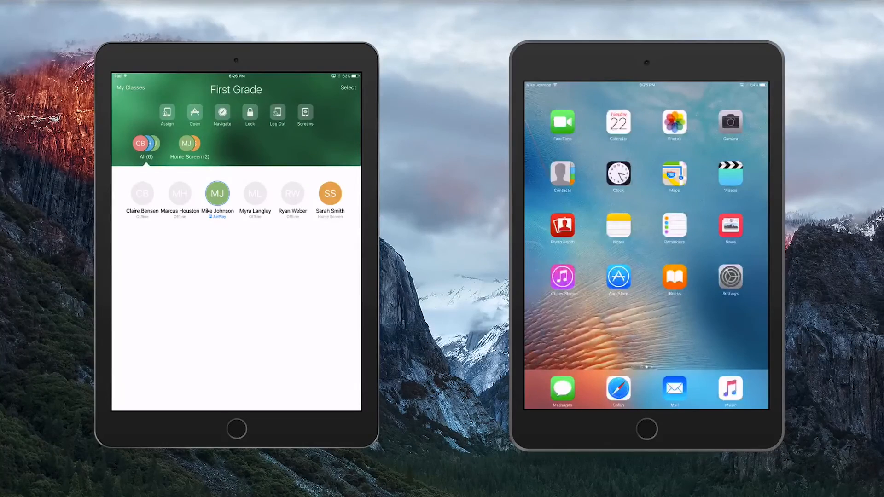
{"action": "left_click", "coordinate": [218, 194]}
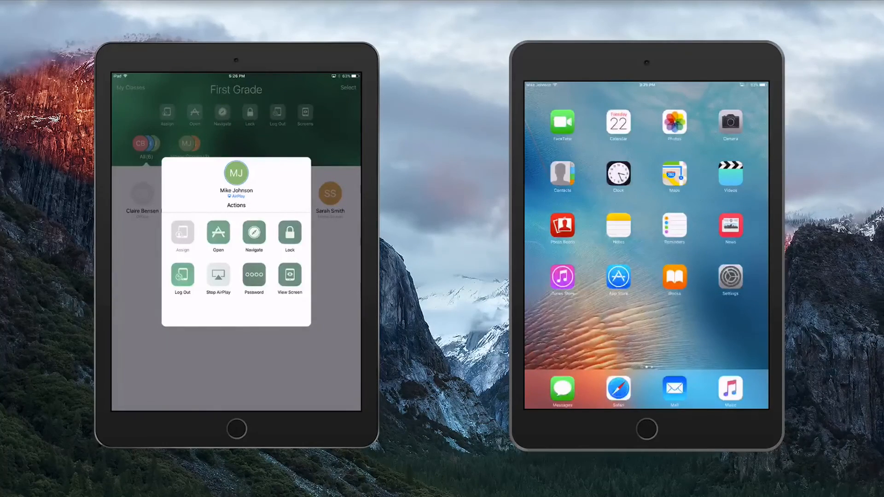
{"action": "left_click", "coordinate": [290, 276]}
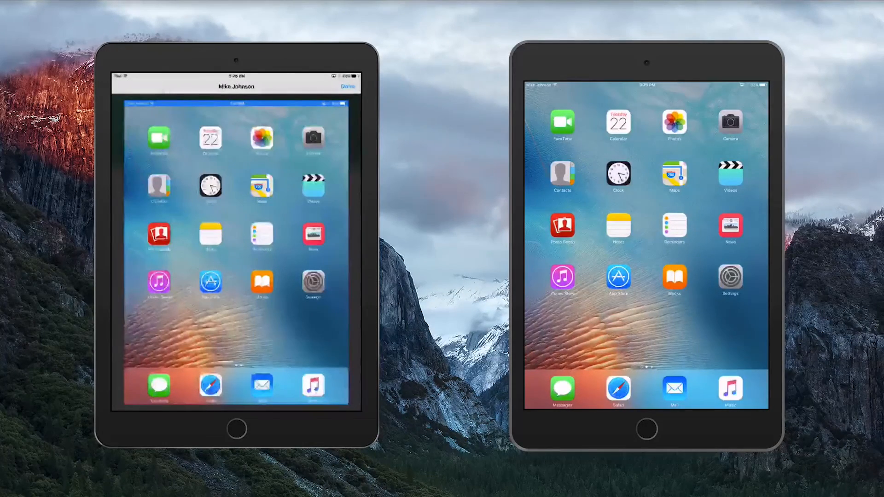